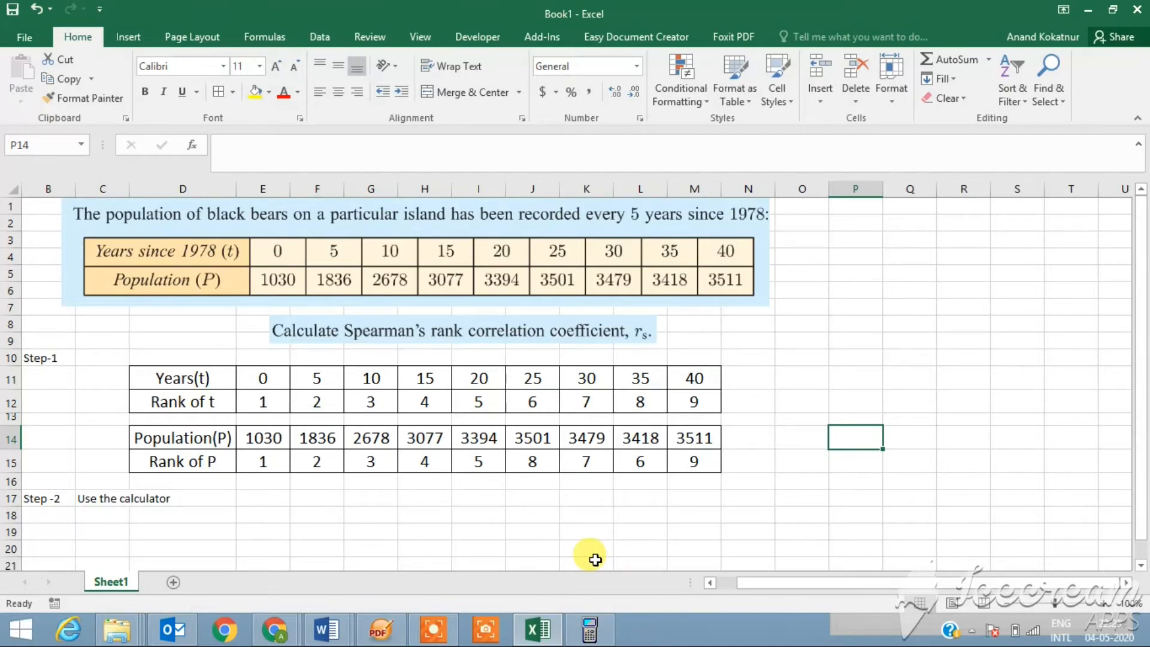
mouse_move(190, 377)
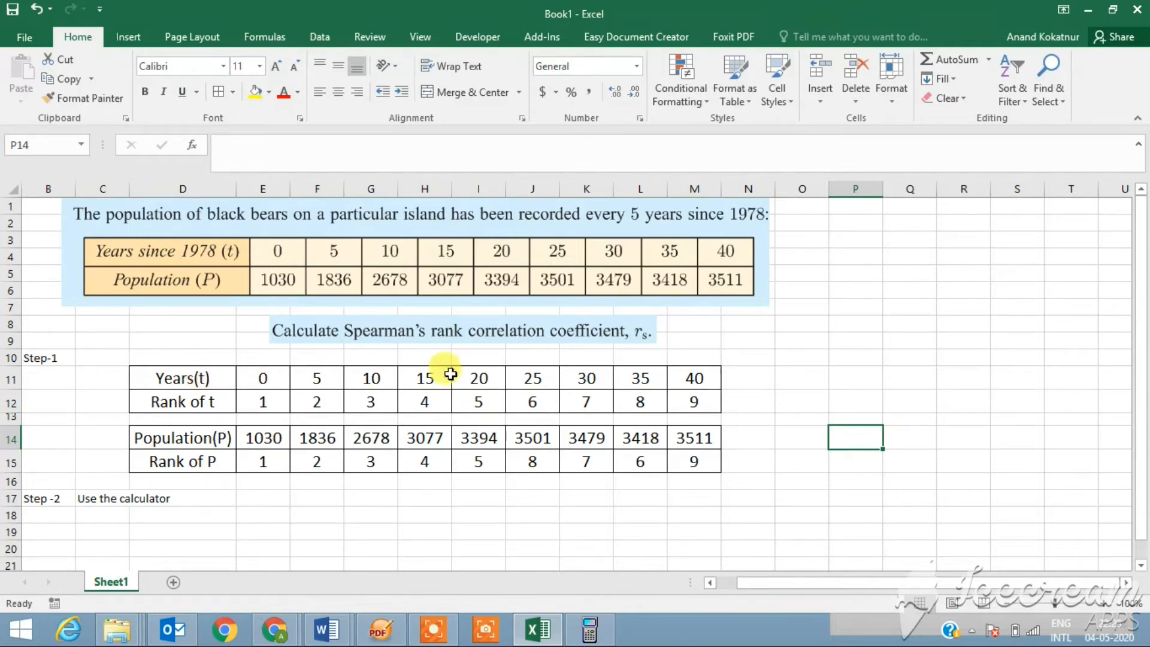
mouse_move(237, 406)
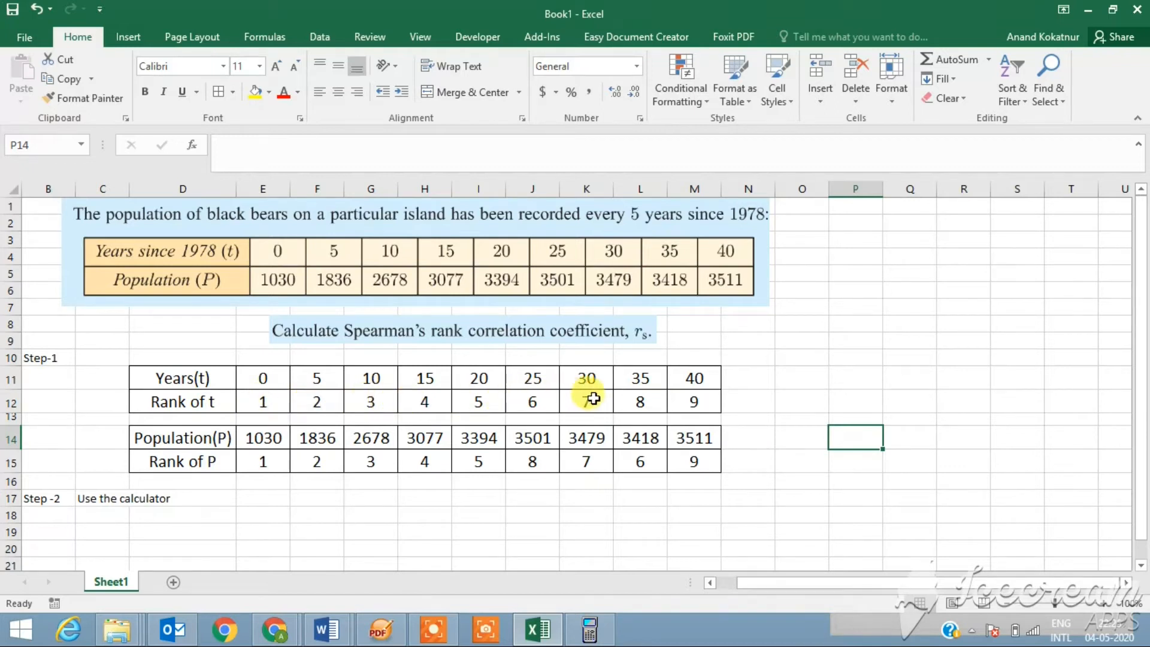
mouse_move(683, 428)
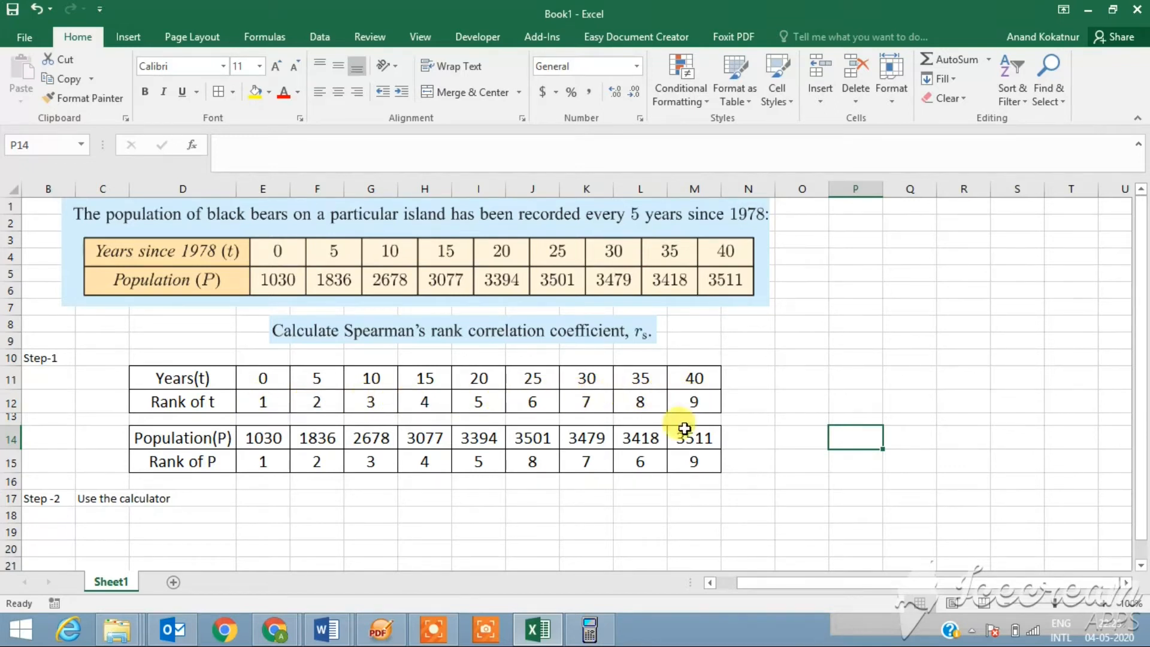
mouse_move(256, 532)
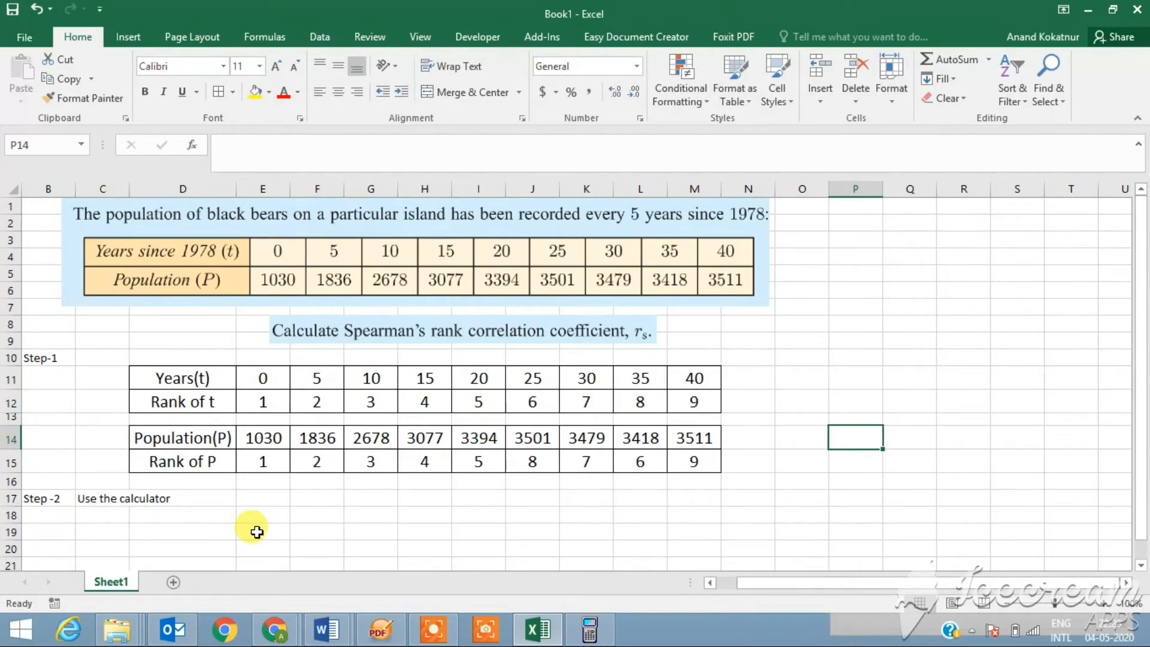
mouse_move(253, 524)
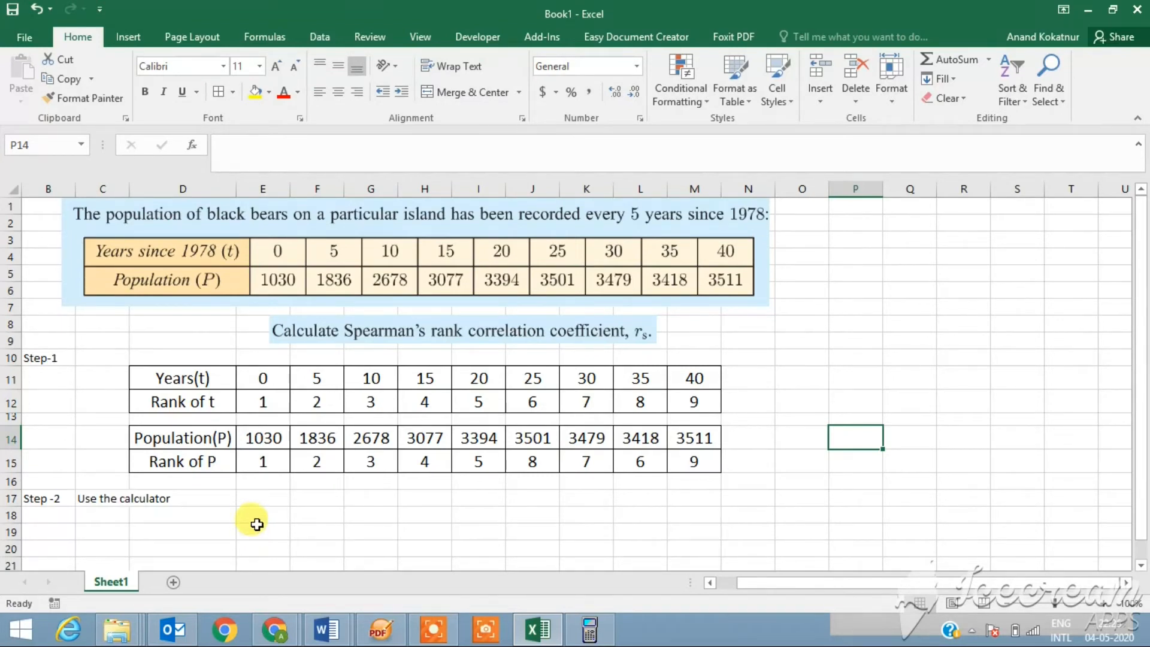
mouse_move(263, 511)
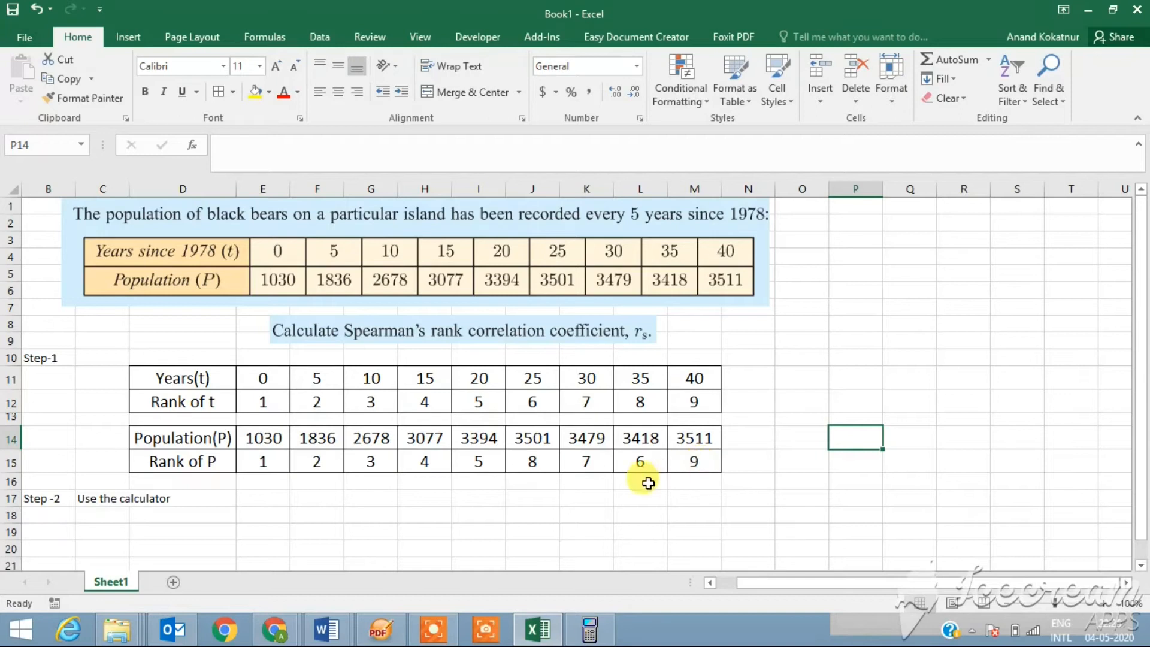
mouse_move(640, 496)
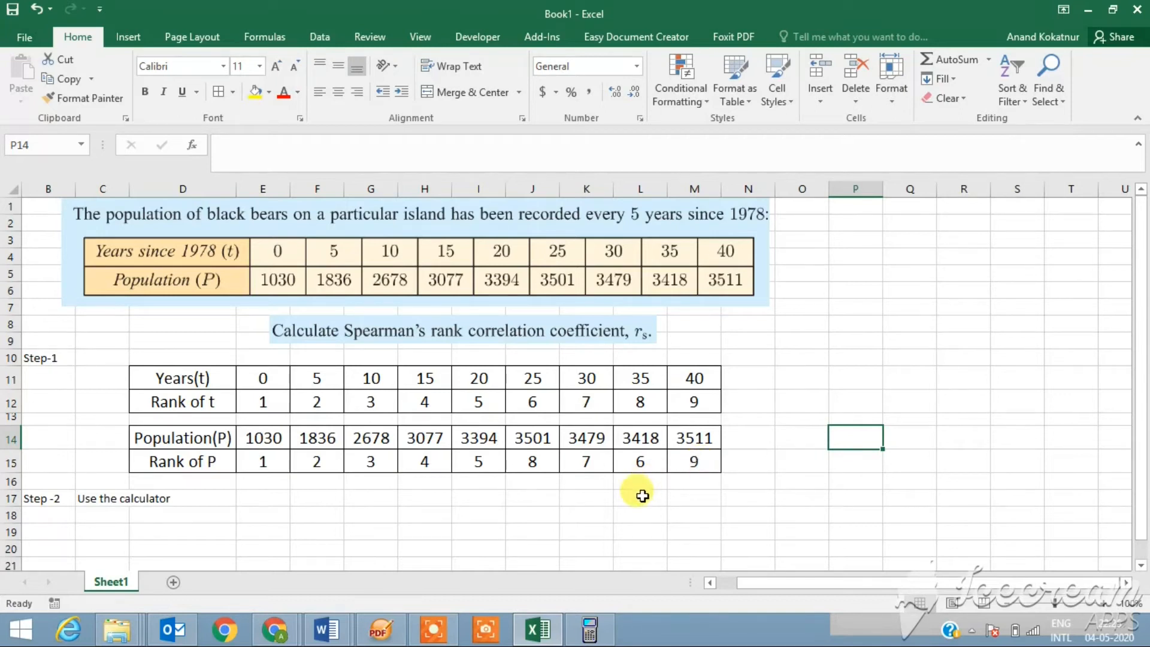
mouse_move(609, 578)
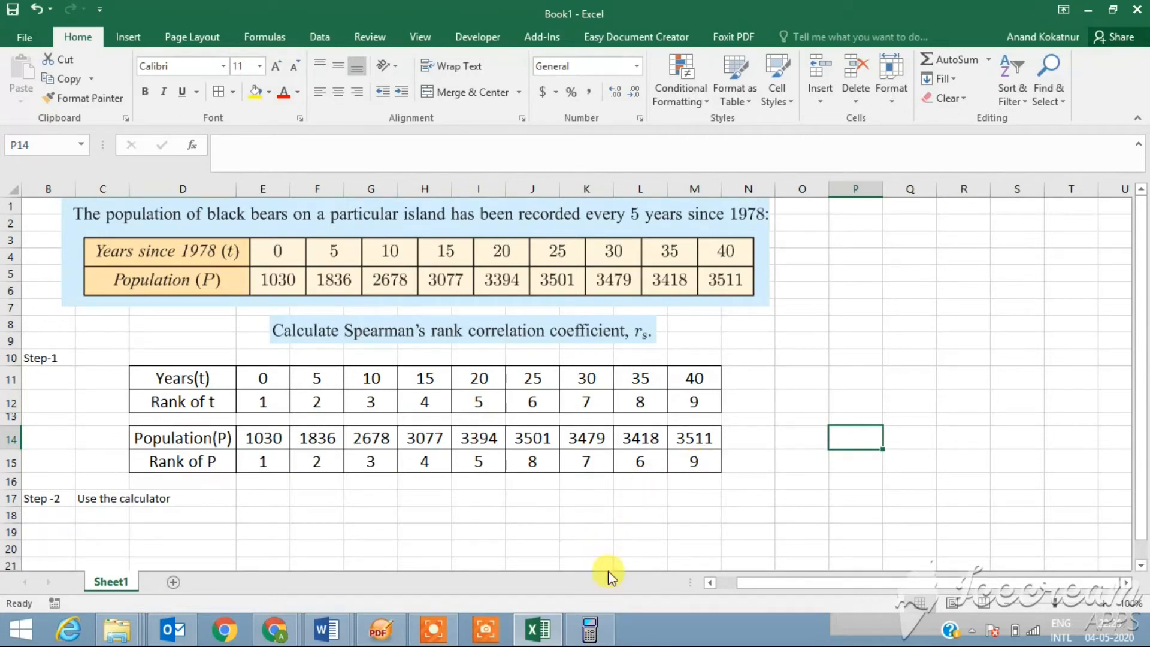
Enter the nine Rank of t and Rank of P values as List 1 and List 2 and run LinearReg giving r = 0.9333
click(588, 628)
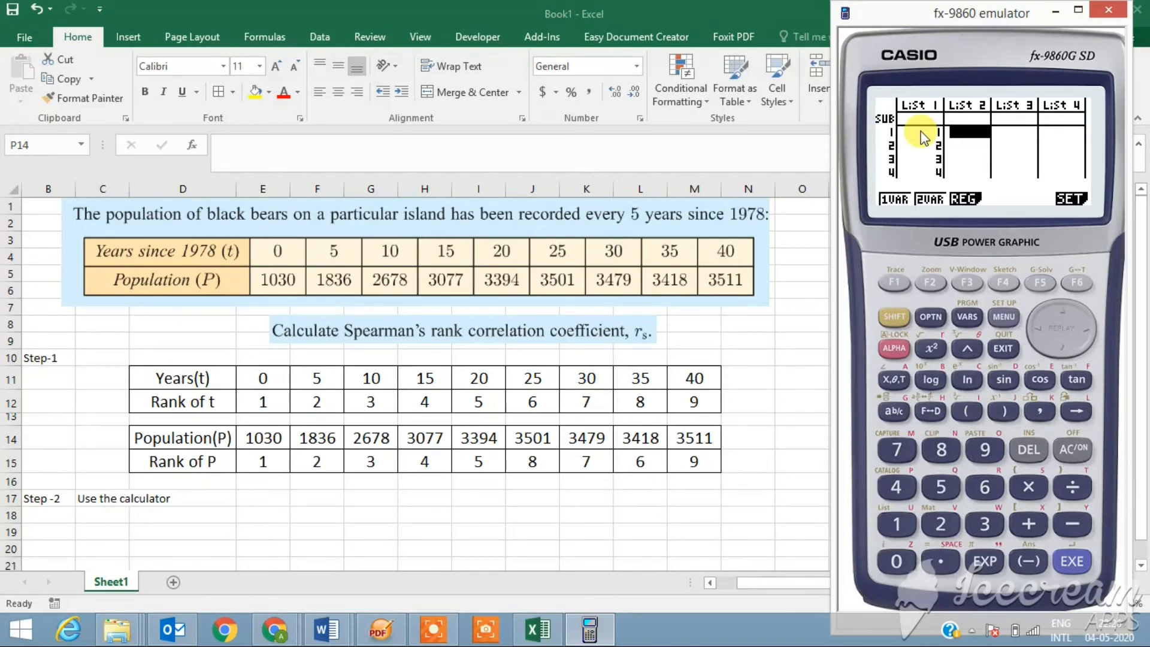
click(940, 524)
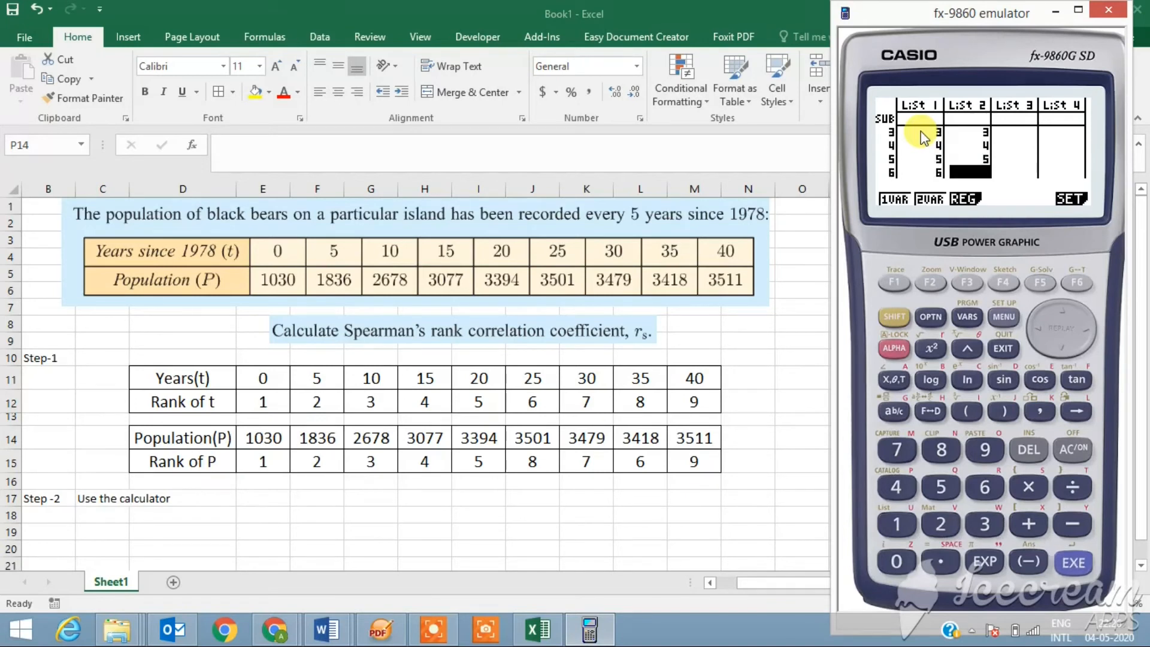
click(1071, 563)
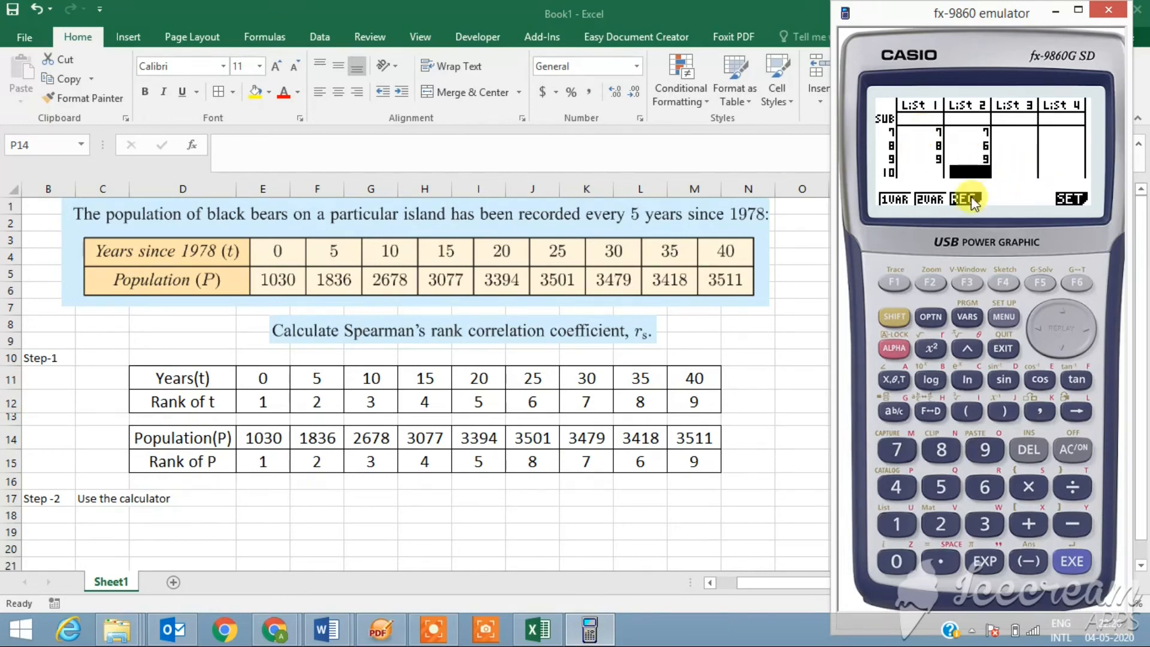
click(968, 199)
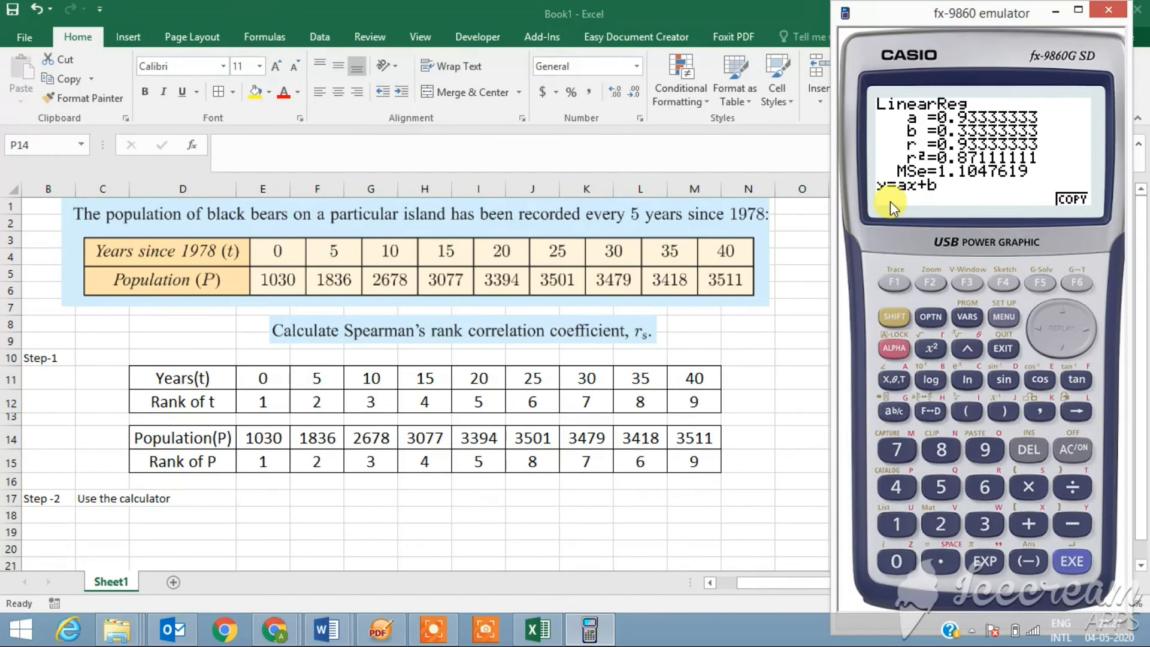
mouse_move(612, 348)
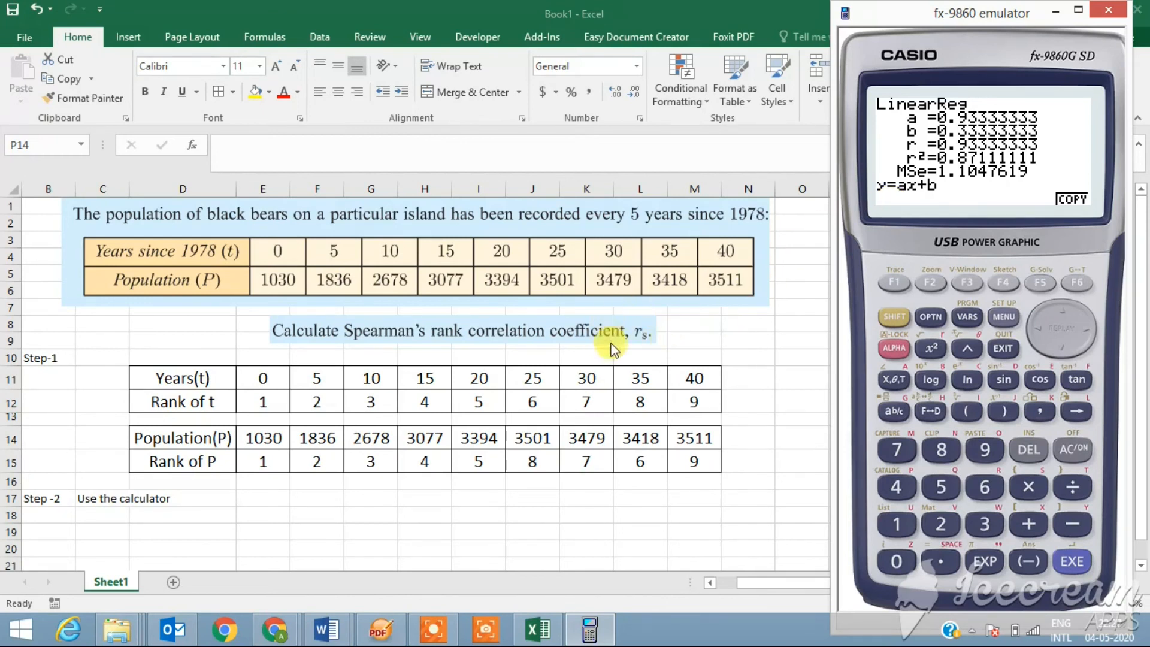
mouse_move(644, 329)
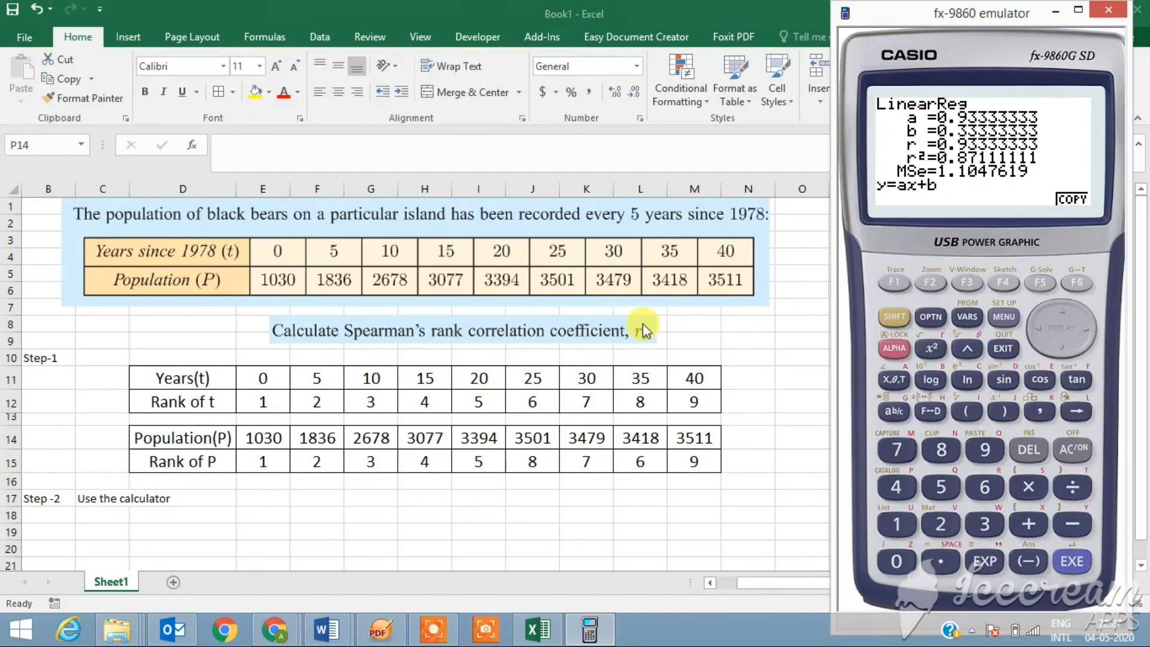
mouse_move(494, 618)
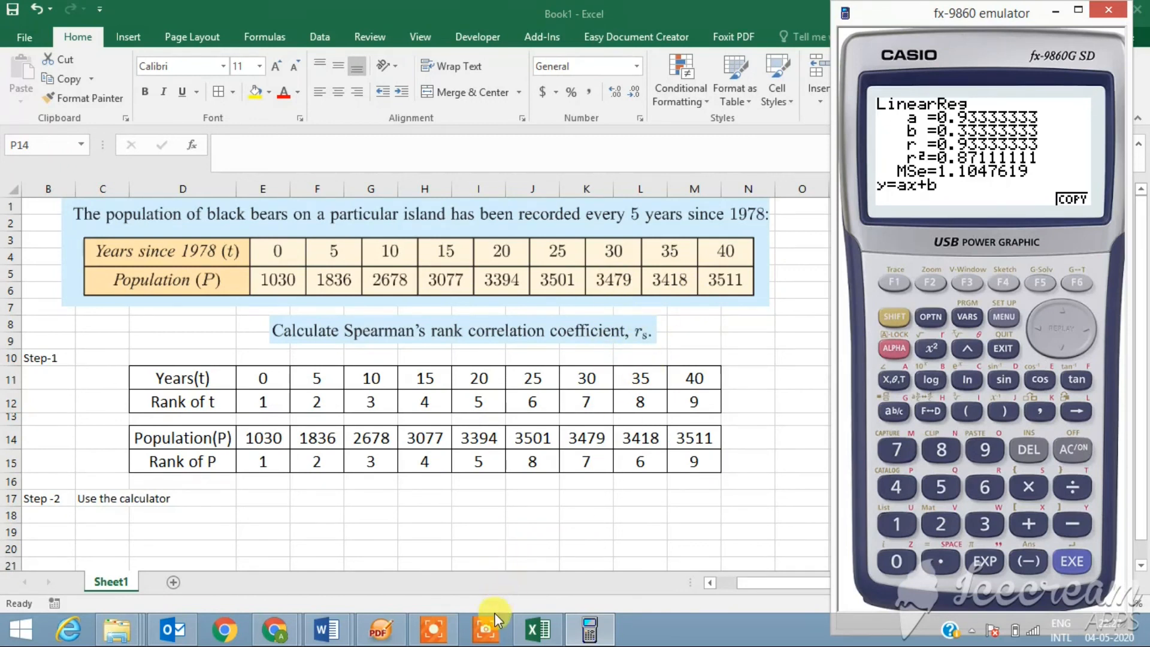